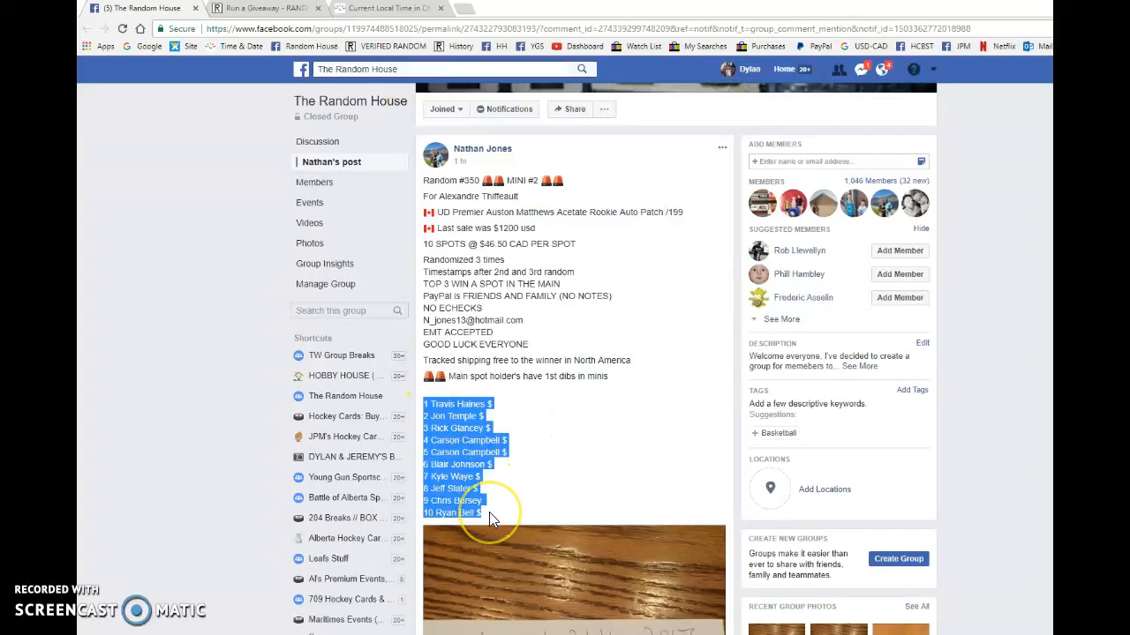
# - Run the first RANDOM.ORG giveaway round on the post's names and comment its timestamp on the group post
pyautogui.scroll(-3)
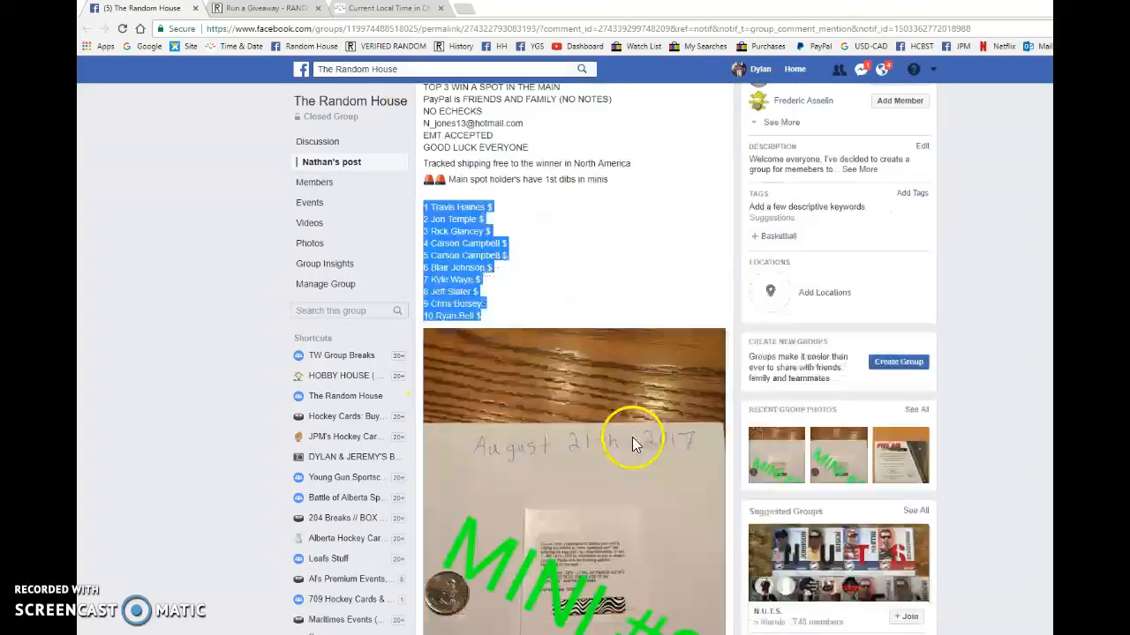
pyautogui.scroll(-3)
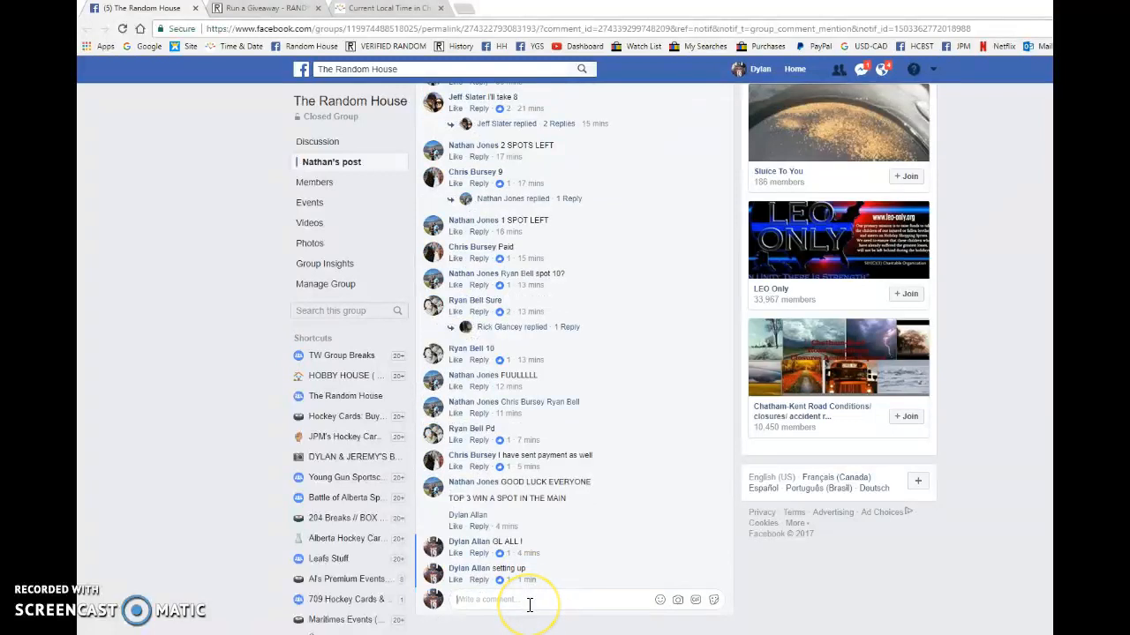
pyautogui.click(265, 7)
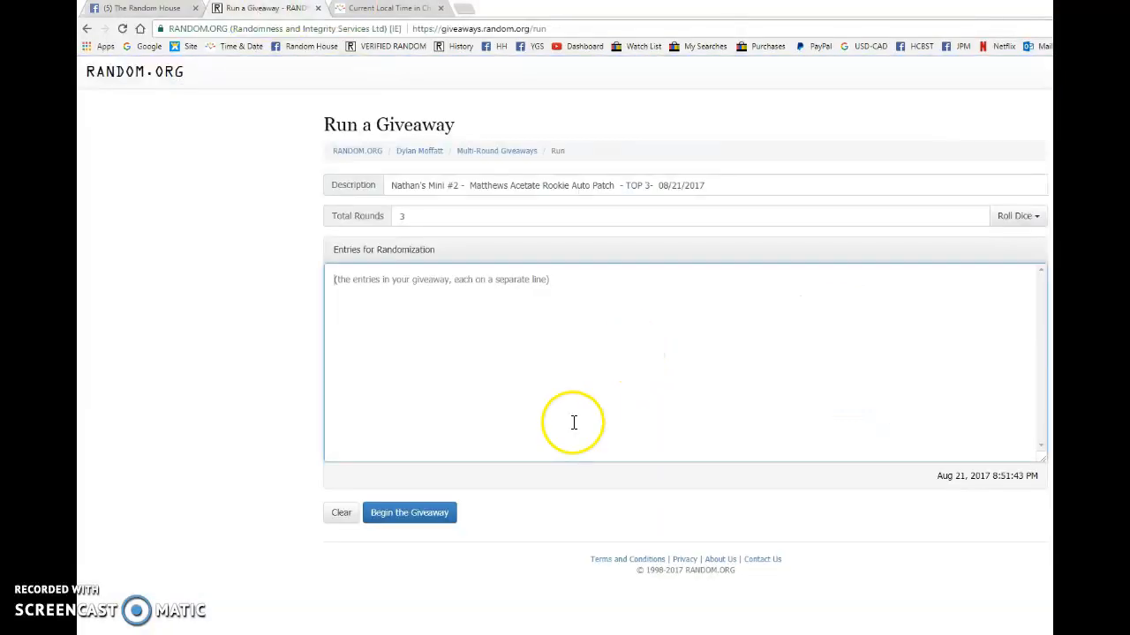
pyautogui.click(410, 512)
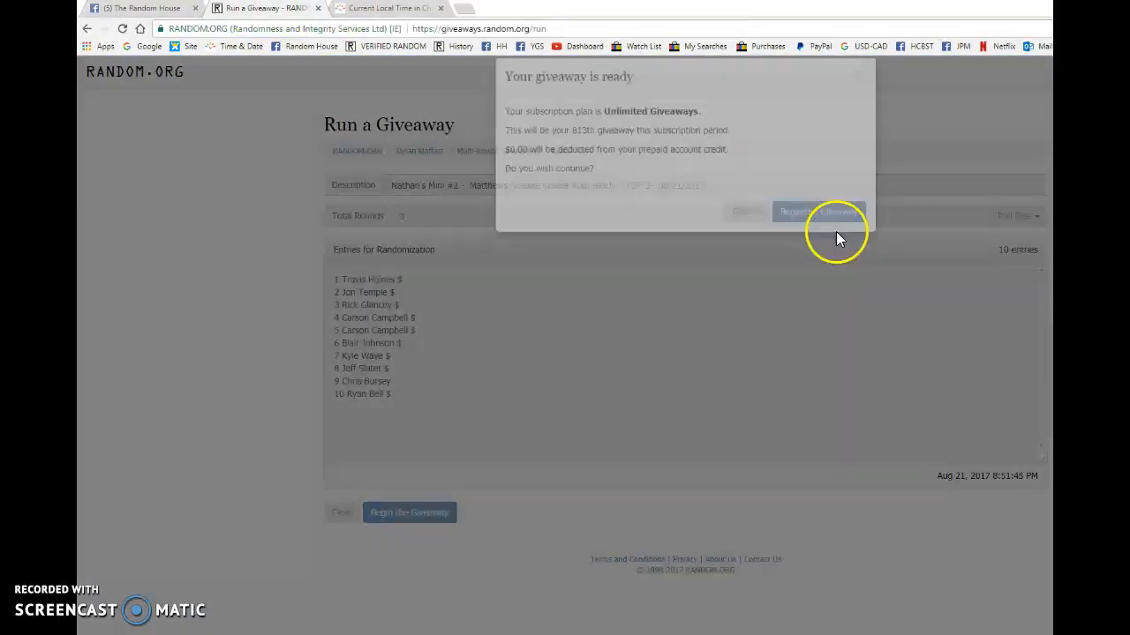
pyautogui.click(819, 212)
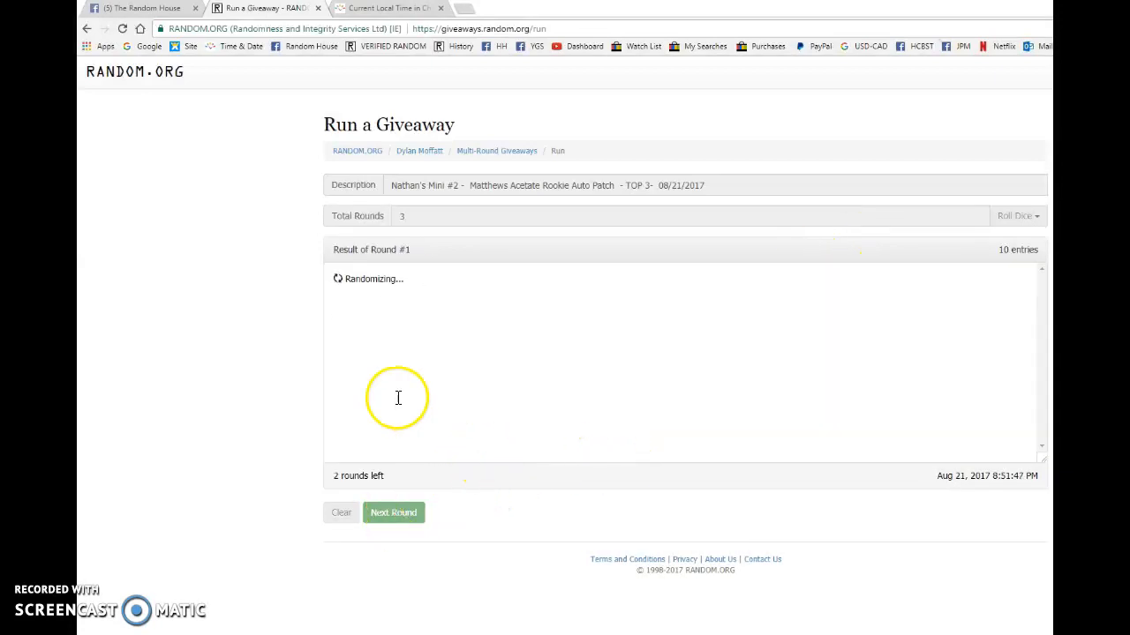
pyautogui.click(141, 7)
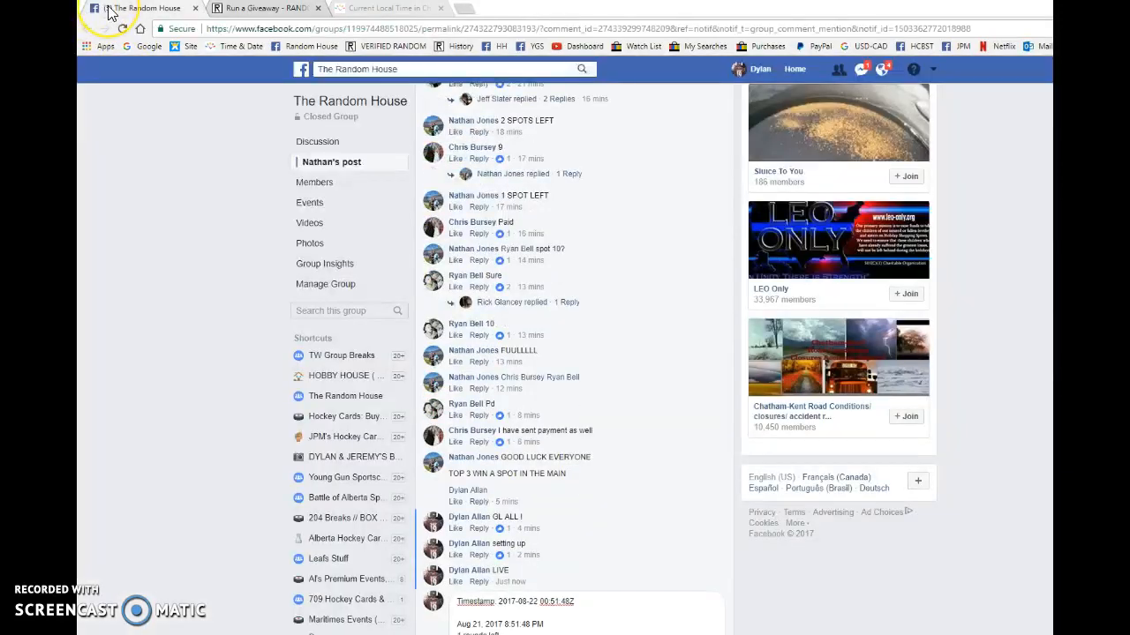
pyautogui.scroll(-3)
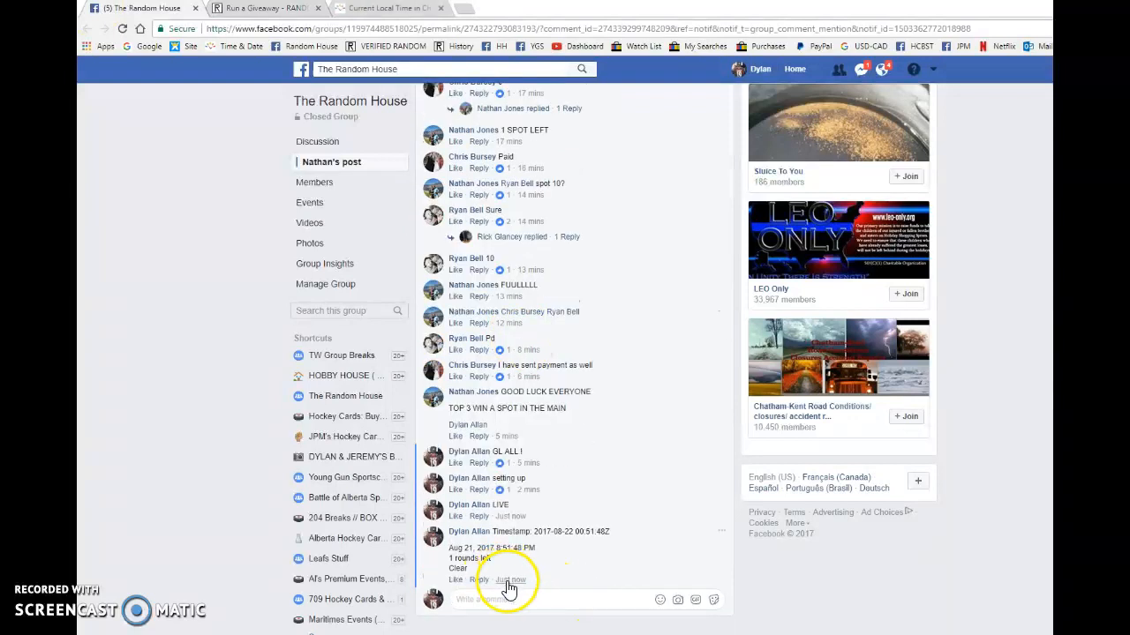
# - Run the final giveaway round and comment its timestamp and verification code on the group post
pyautogui.click(265, 7)
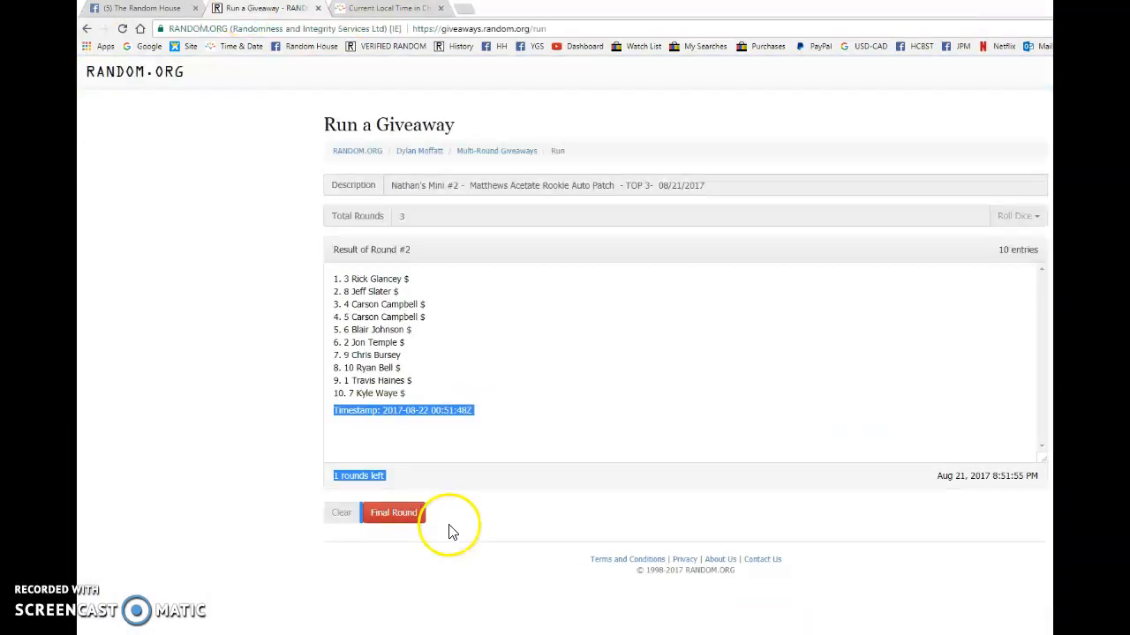
pyautogui.click(394, 511)
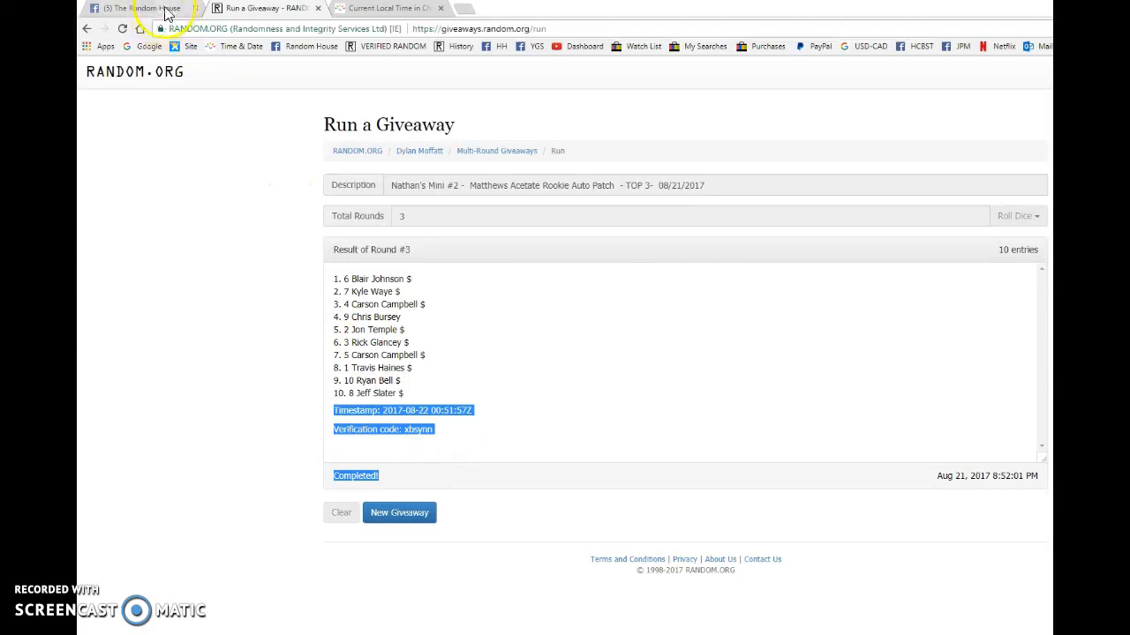
pyautogui.click(132, 7)
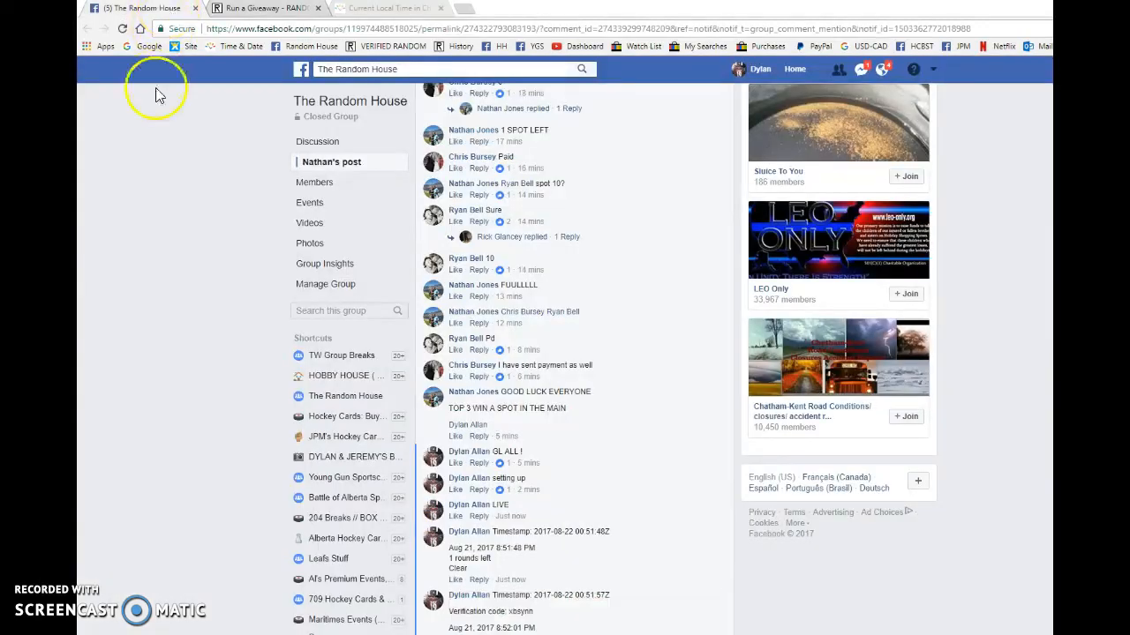
pyautogui.scroll(-3)
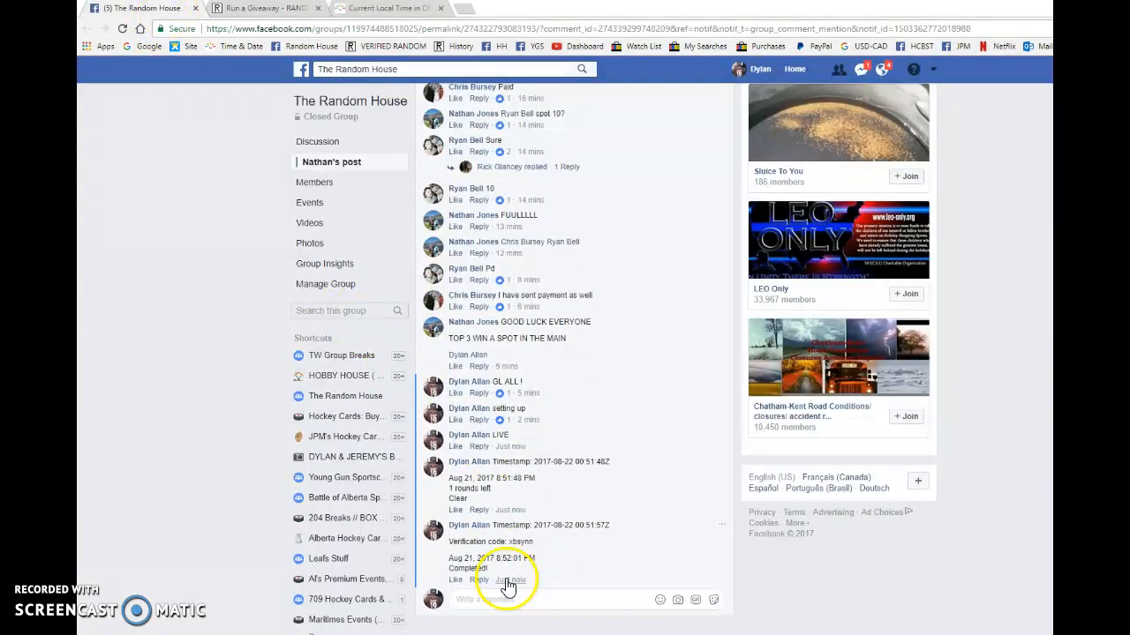
pyautogui.click(262, 7)
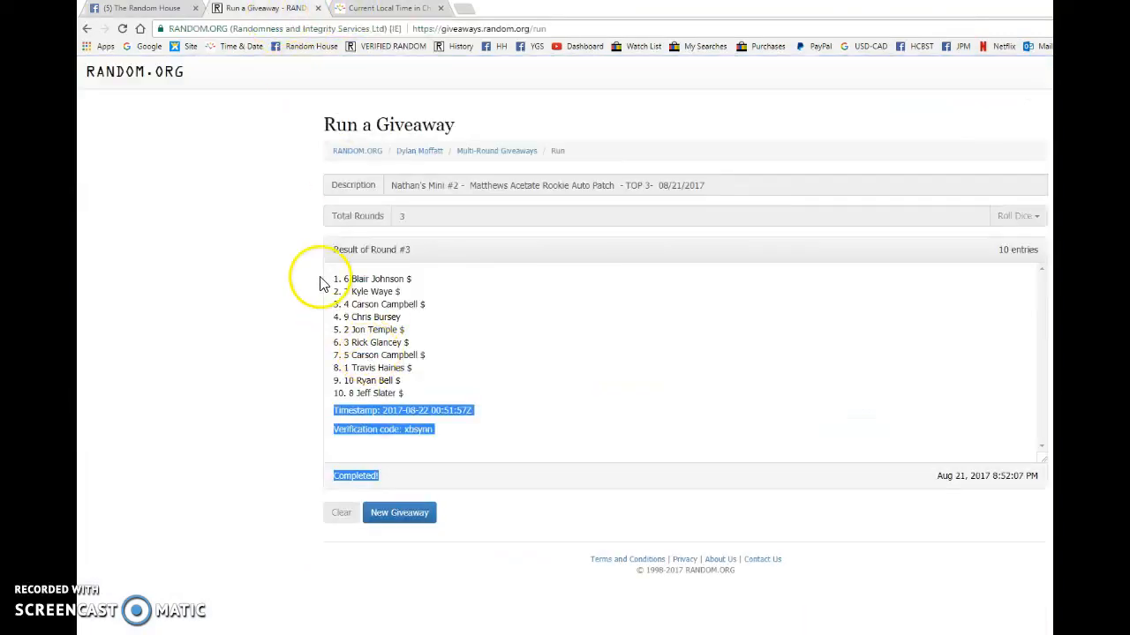